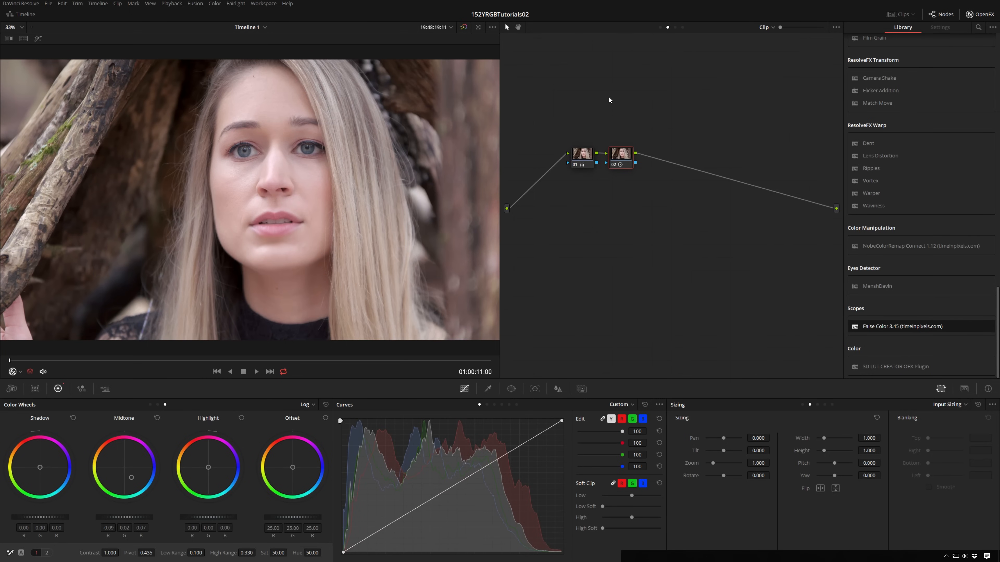
- Reach the SpectraCal CalMAN calibration dialog from Workspace > Monitor Calibration and move it higher
click(263, 3)
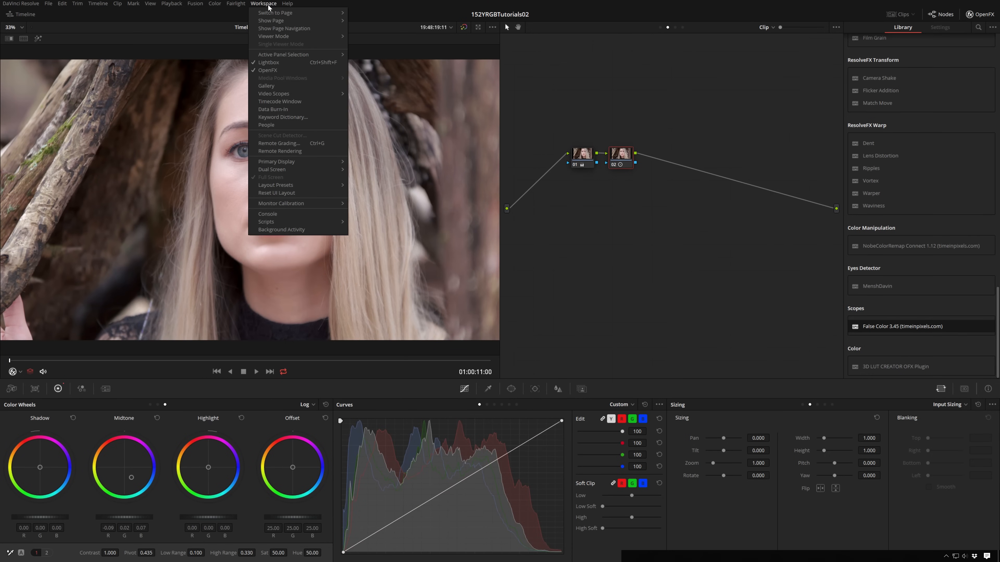
mouse_move(309, 205)
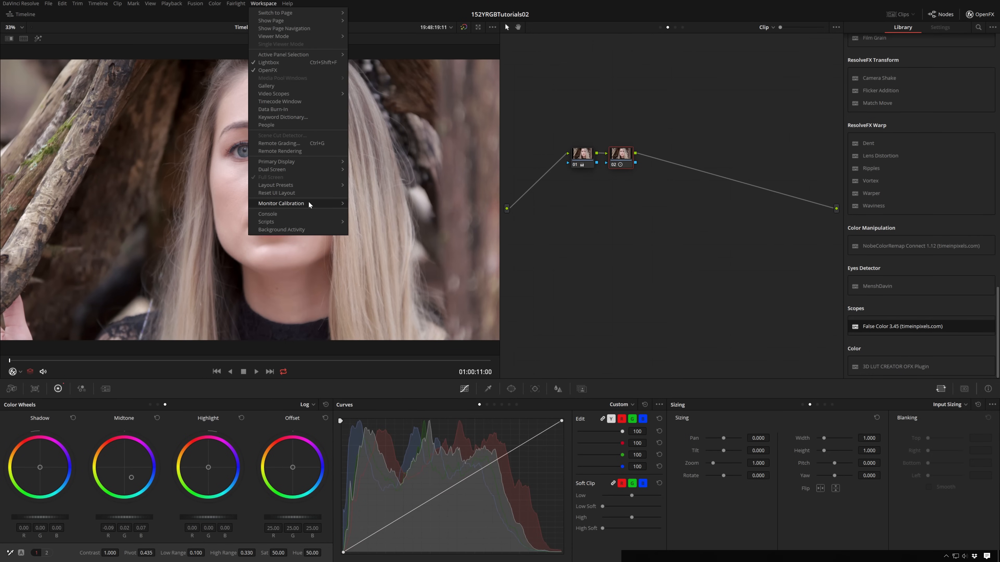
mouse_move(310, 205)
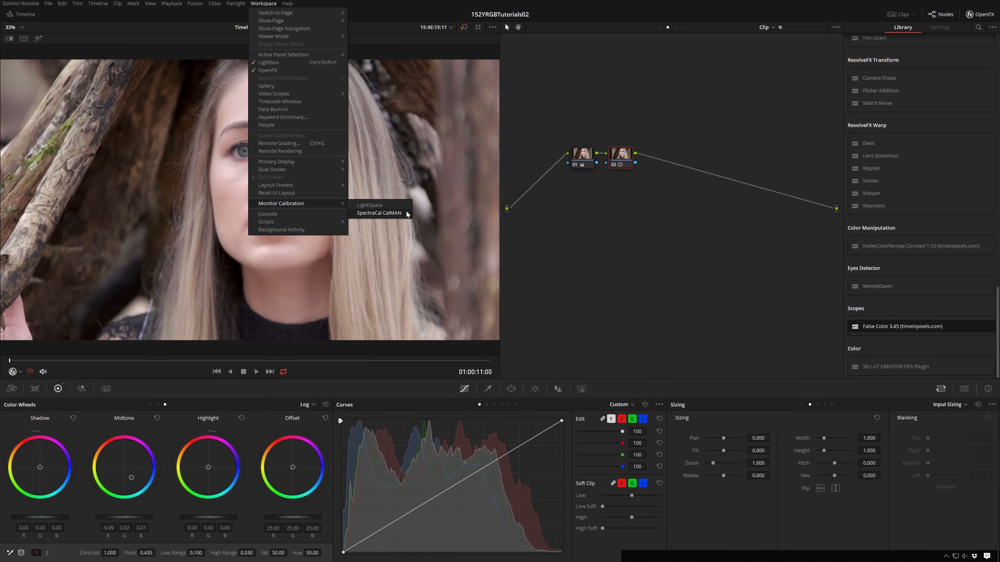
click(379, 213)
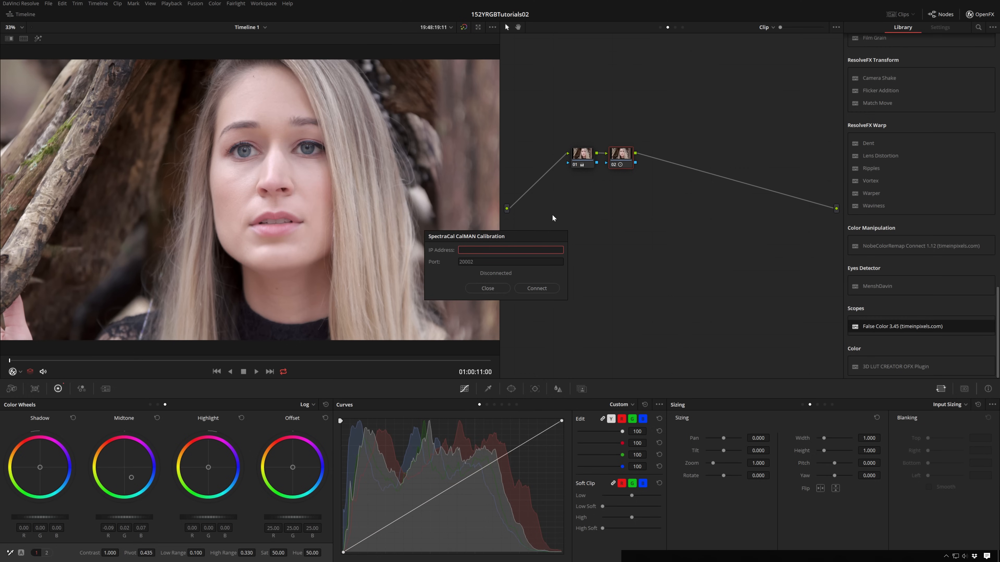
mouse_move(408, 263)
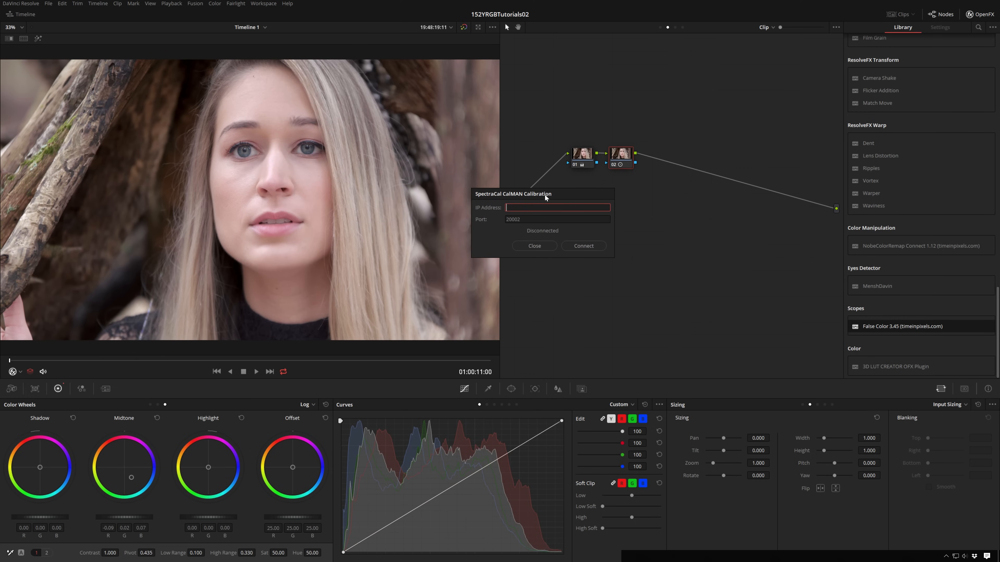
drag(545, 193, 639, 95)
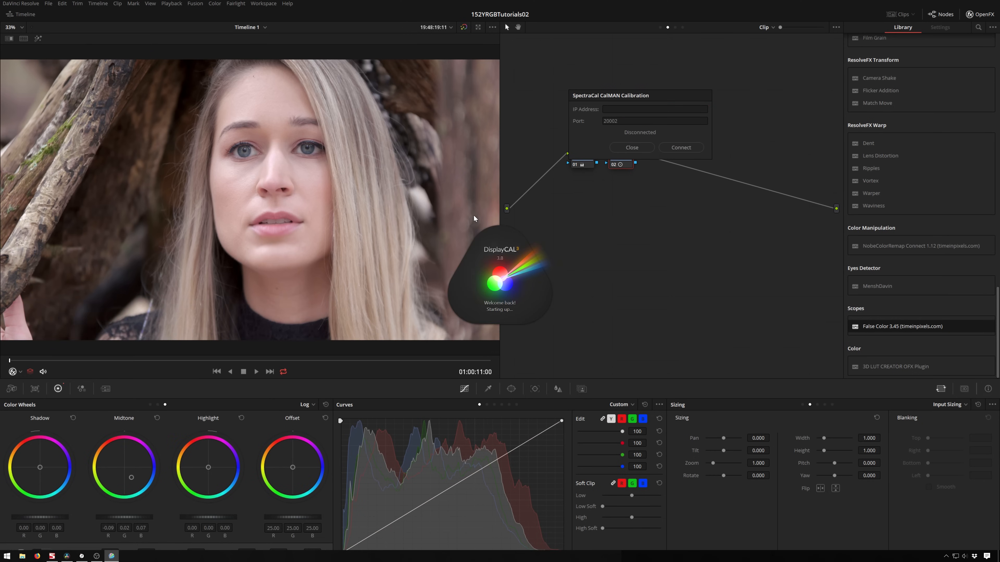
mouse_move(565, 229)
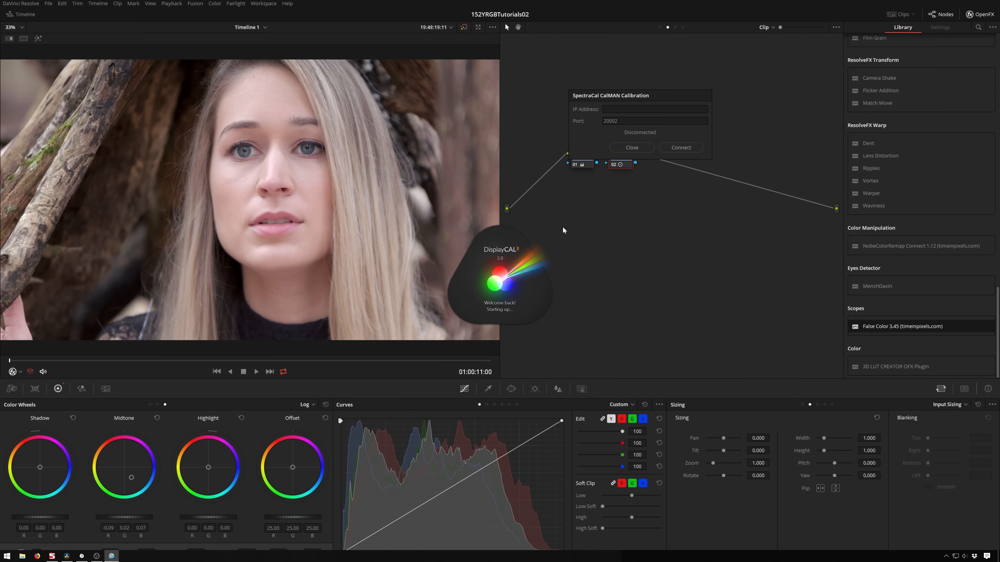
mouse_move(574, 226)
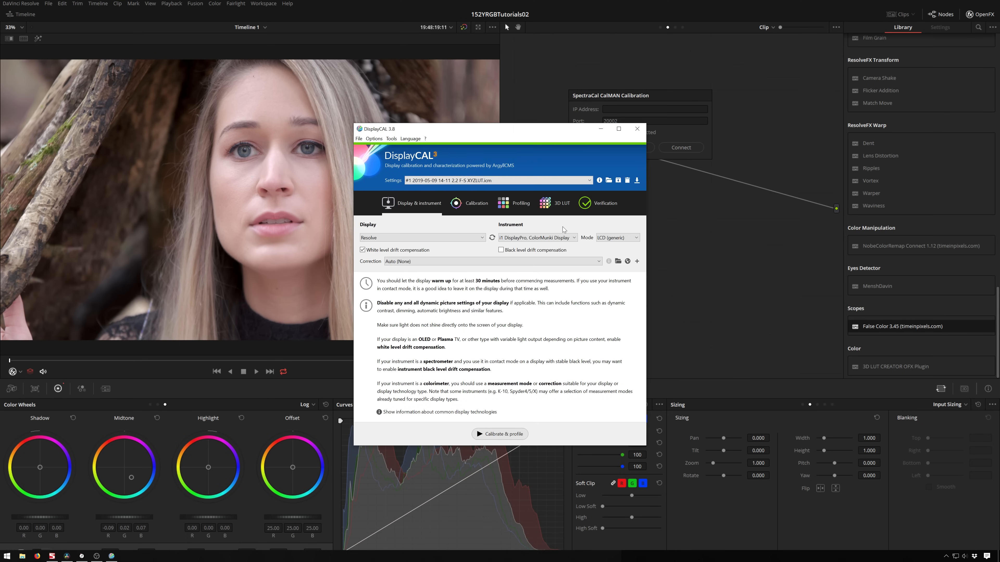
- Keep Resolve as the display and i1 DisplayPro, ColorMunki Display as the instrument
drag(500, 129, 465, 100)
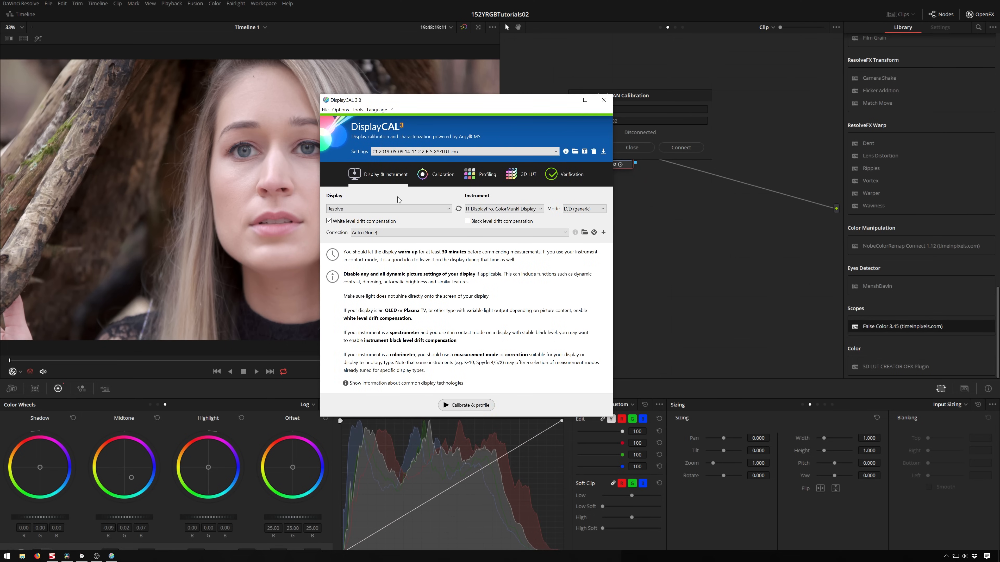
mouse_move(390, 201)
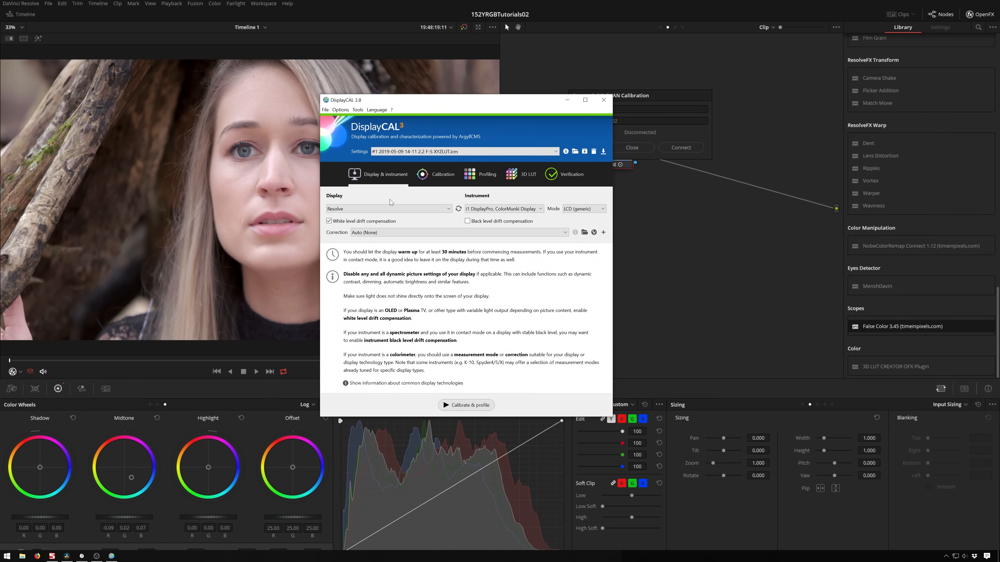
click(389, 209)
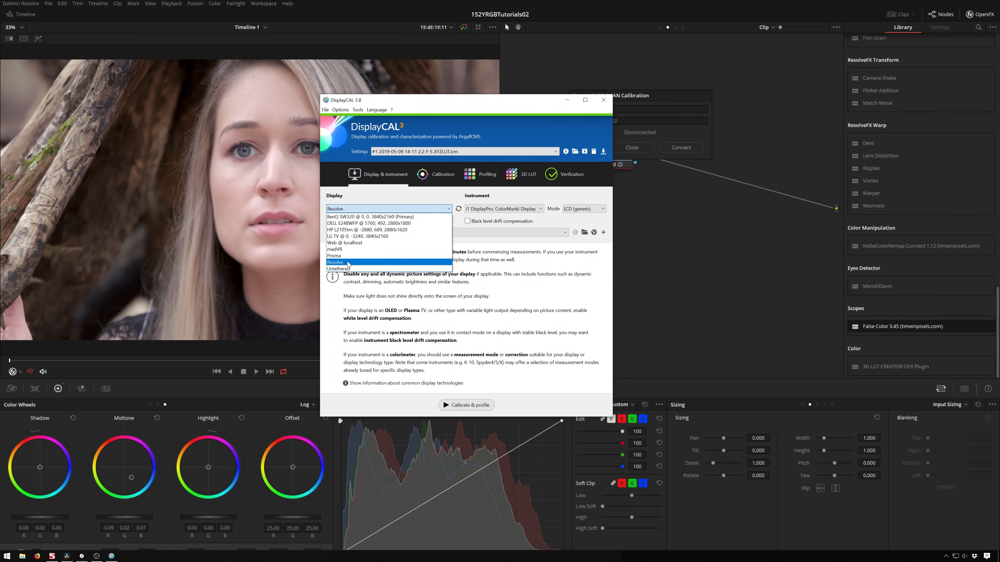
mouse_move(362, 241)
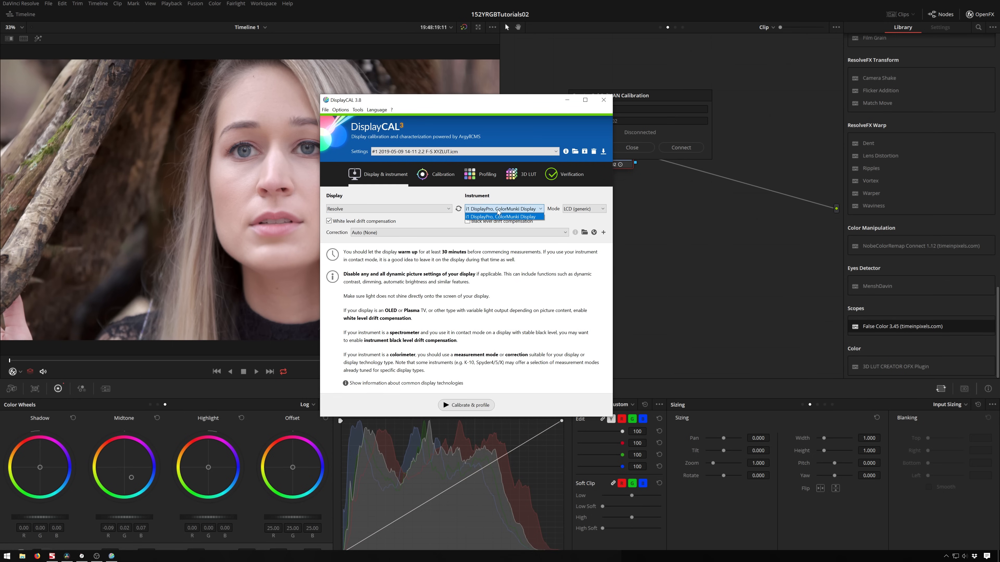
click(503, 216)
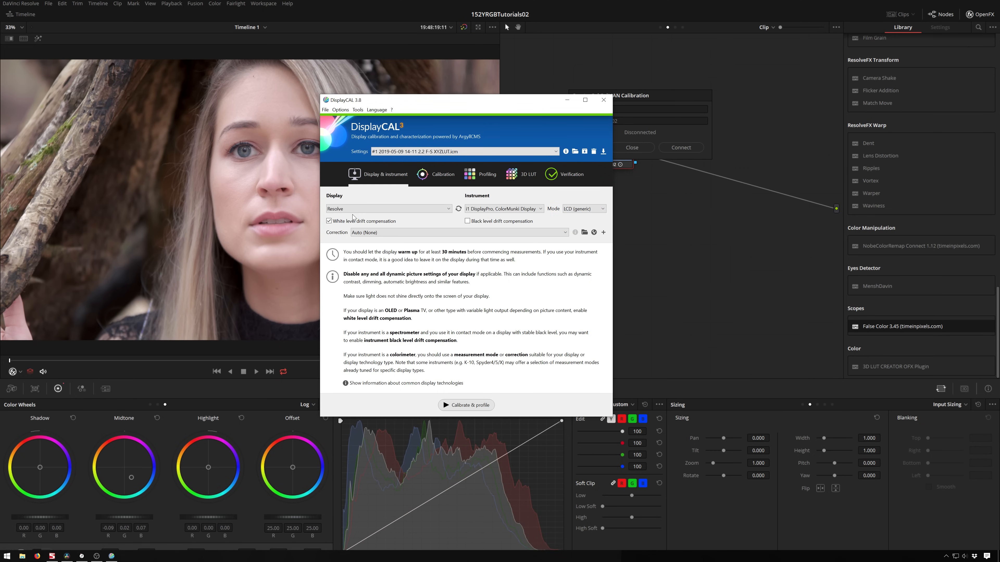
mouse_move(434, 313)
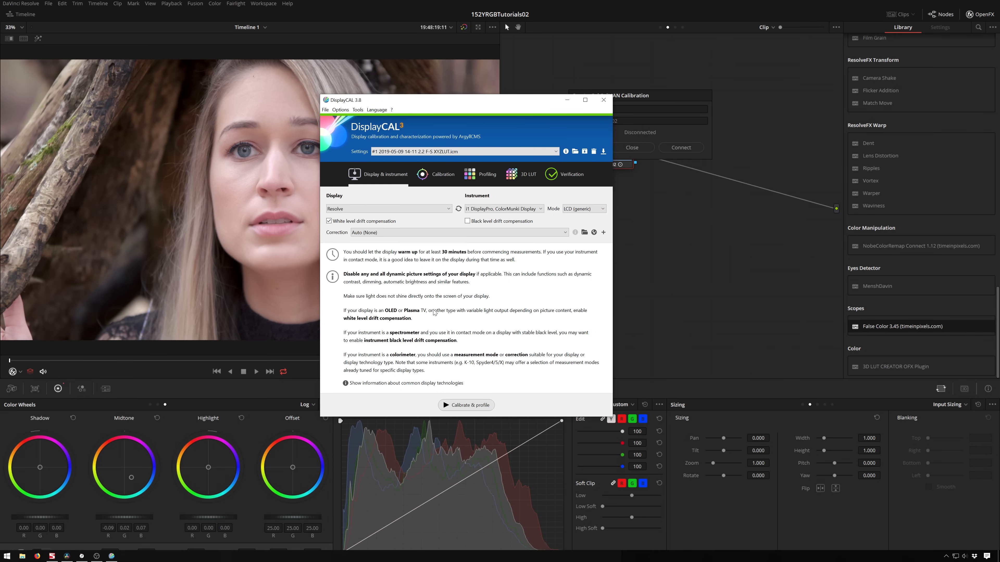
mouse_move(425, 372)
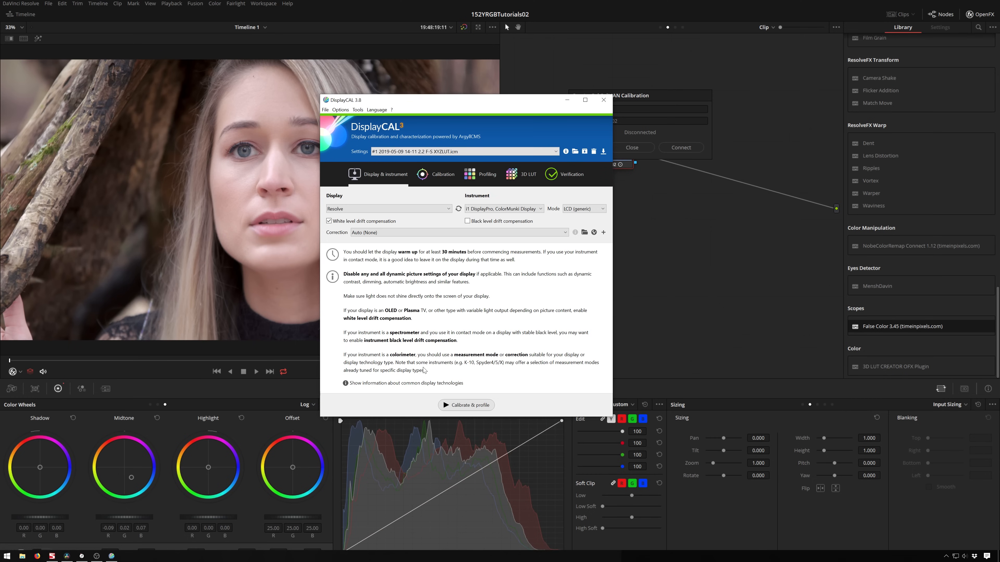
mouse_move(454, 262)
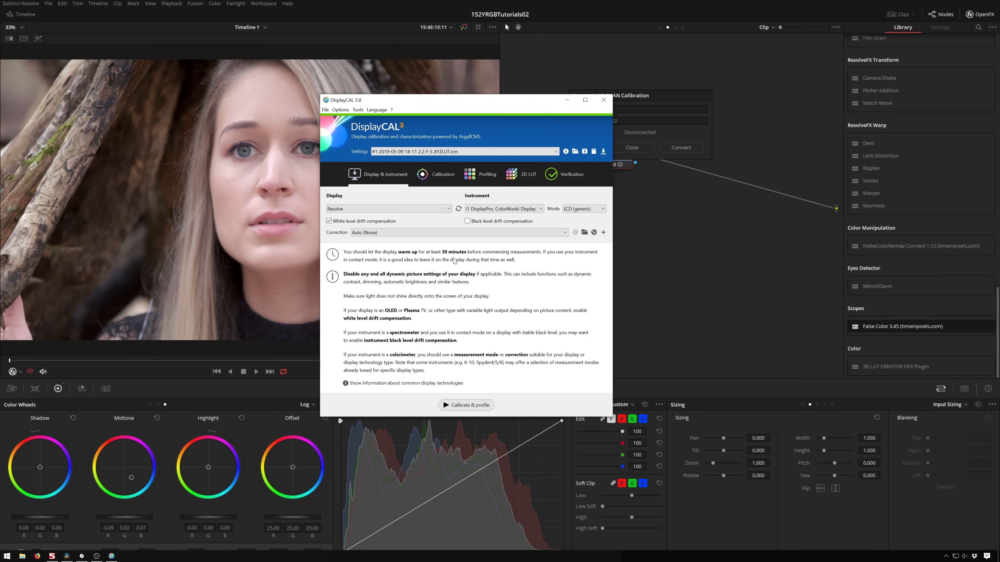
mouse_move(449, 321)
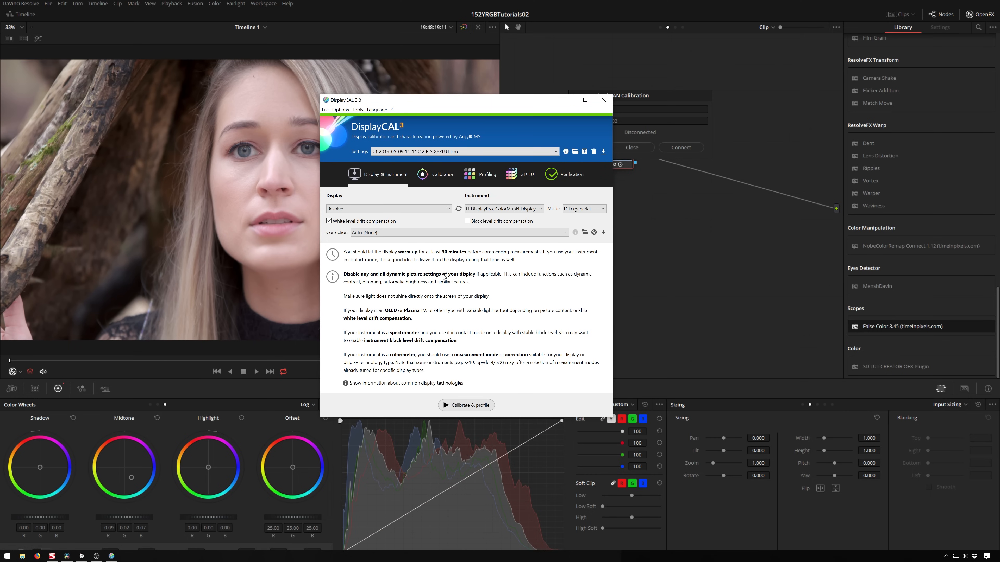
mouse_move(478, 298)
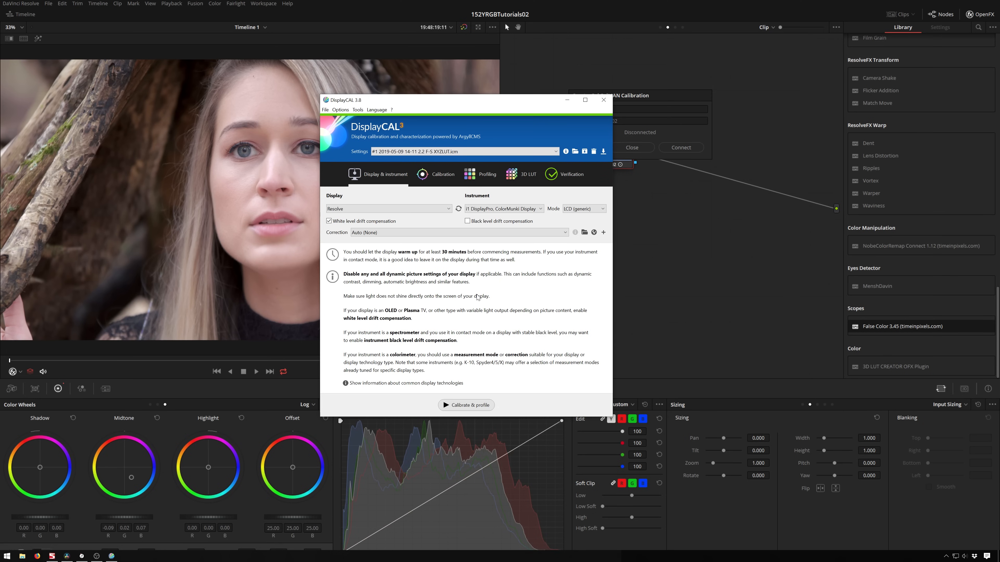
mouse_move(440, 303)
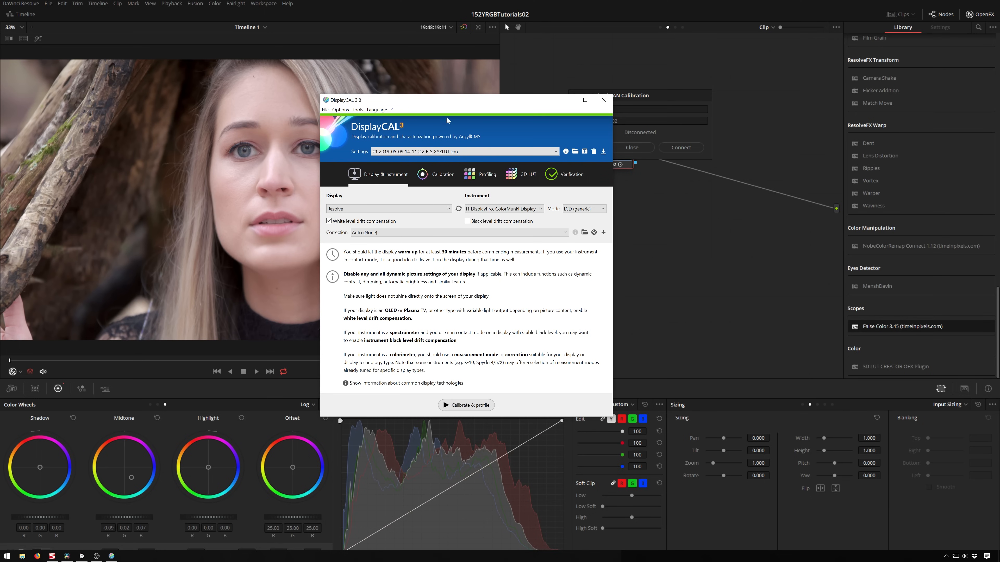
mouse_move(468, 292)
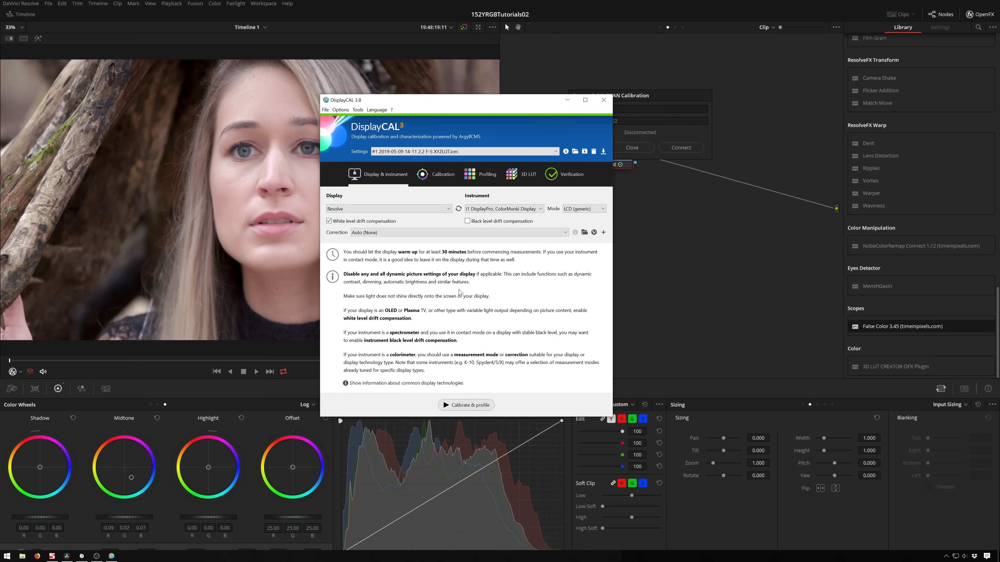
mouse_move(484, 313)
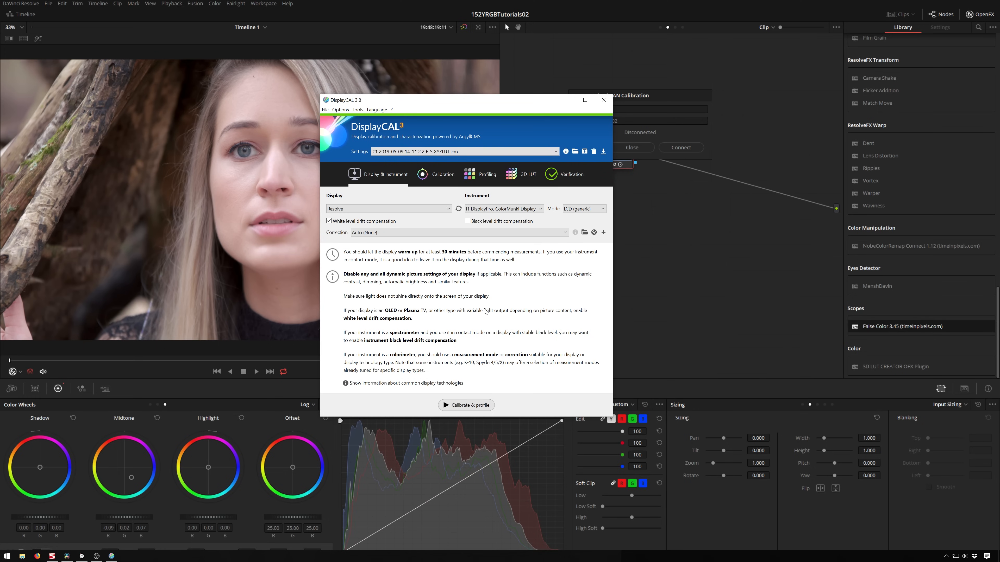
mouse_move(499, 114)
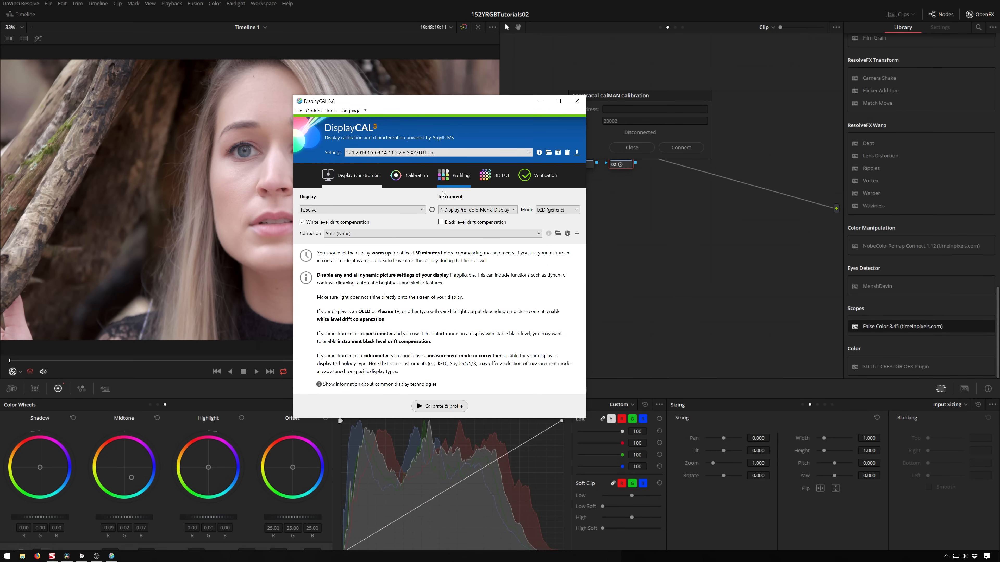
click(417, 175)
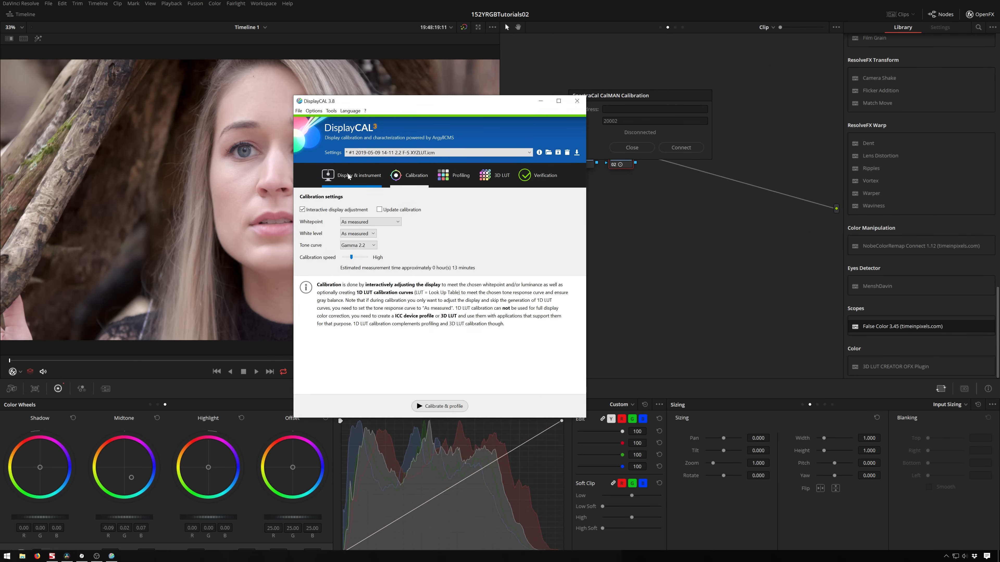
click(461, 175)
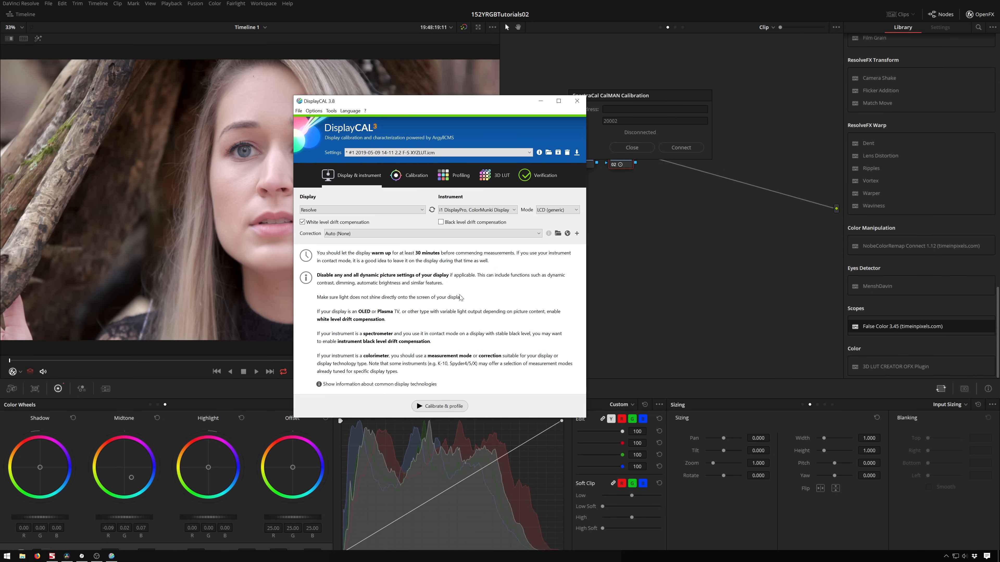
mouse_move(413, 350)
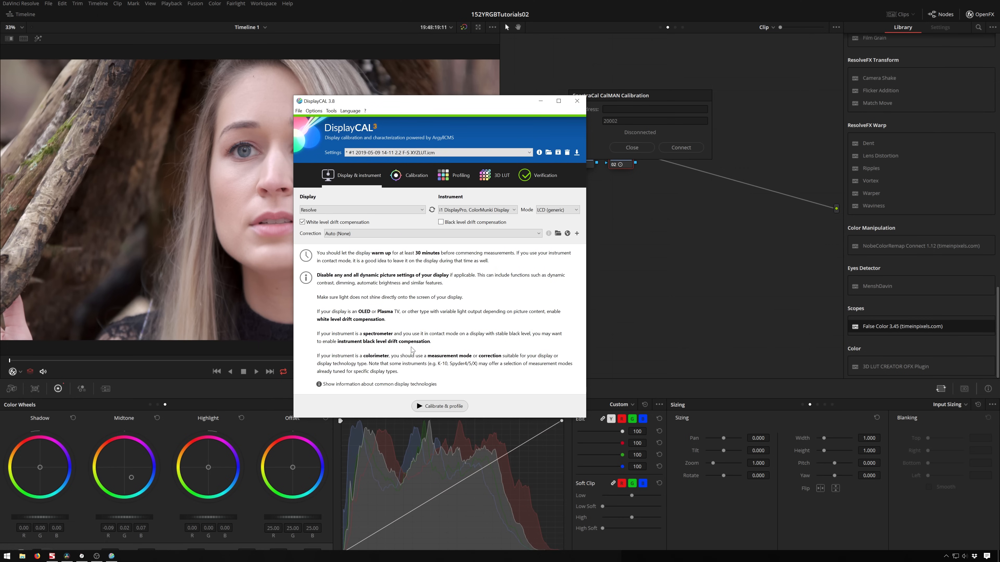
mouse_move(451, 410)
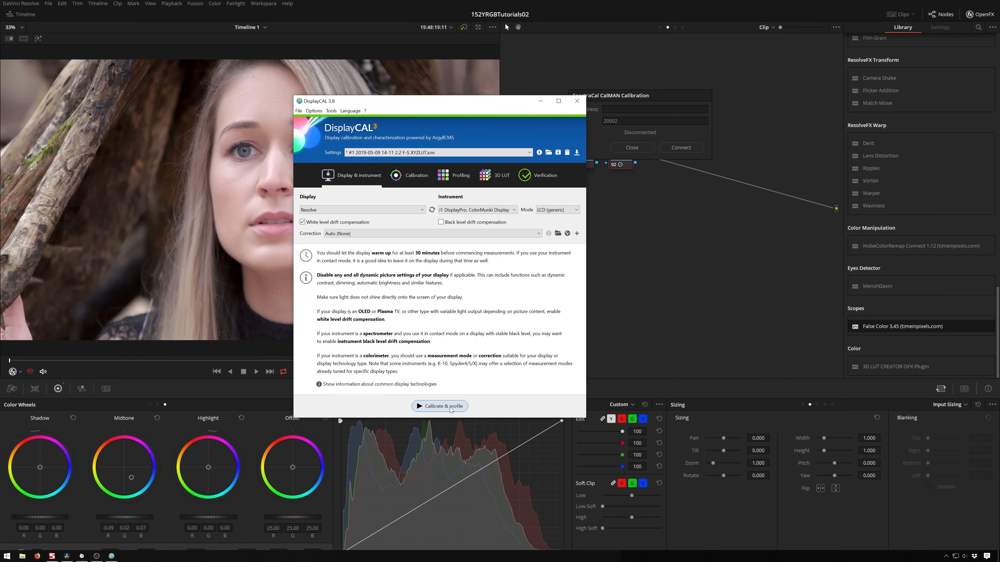
- Start Calibrate & profile so DisplayCAL waits for a connection, then return to Resolve's dialog
click(440, 406)
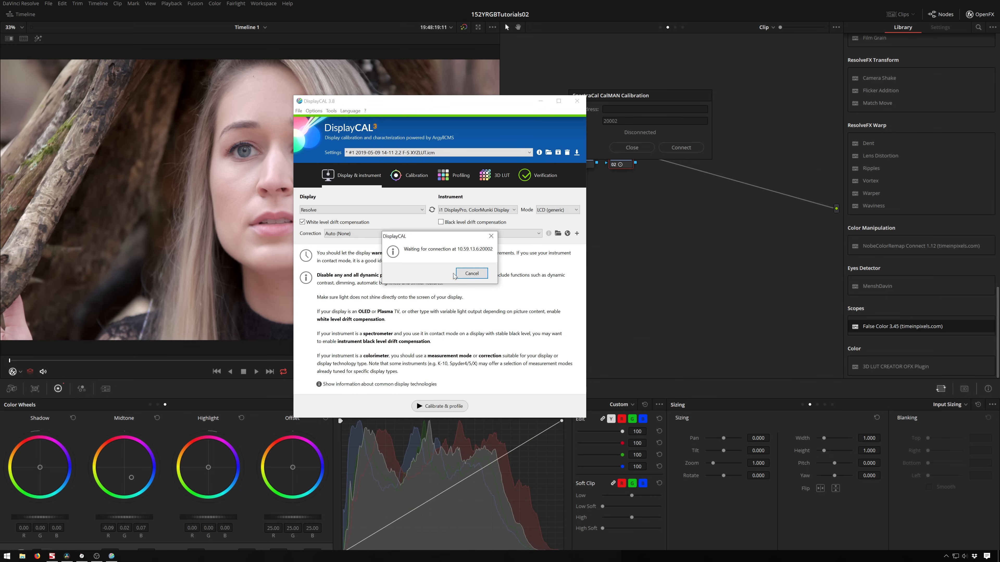
mouse_move(468, 258)
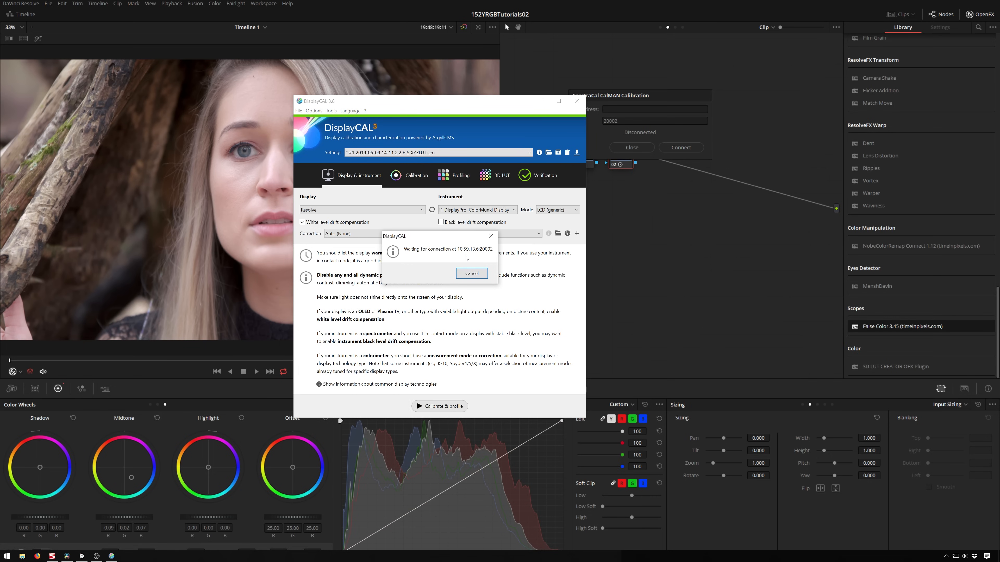
mouse_move(484, 255)
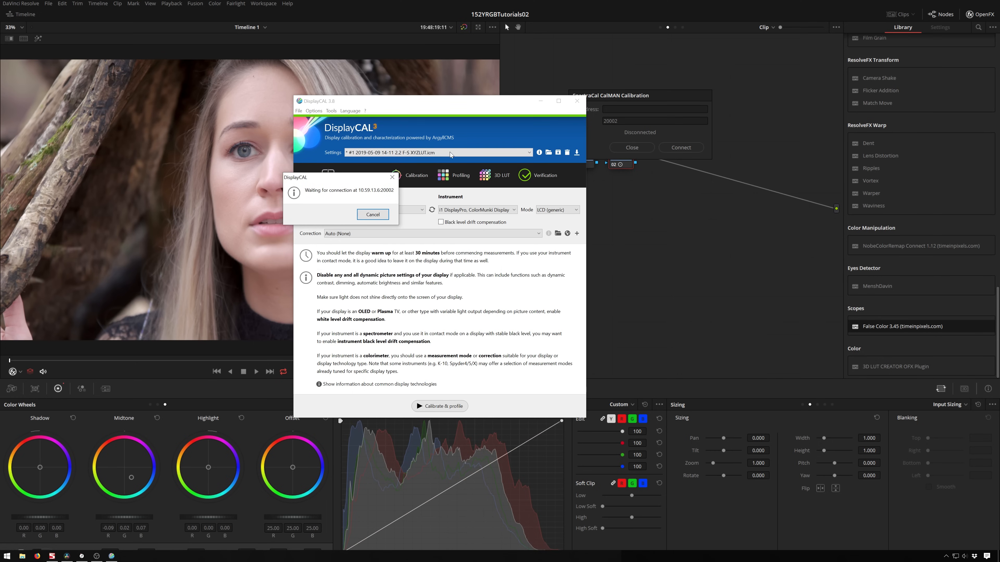
click(373, 215)
text(10.59.13)
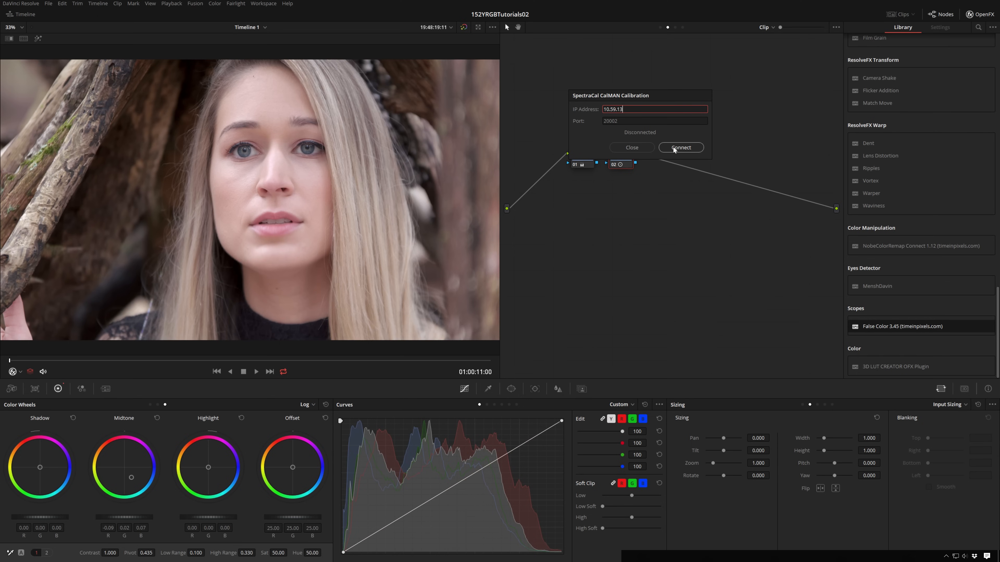
- Connect Resolve's CalMAN dialog to DisplayCAL at 10.59.13.6 on port 20002
click(681, 147)
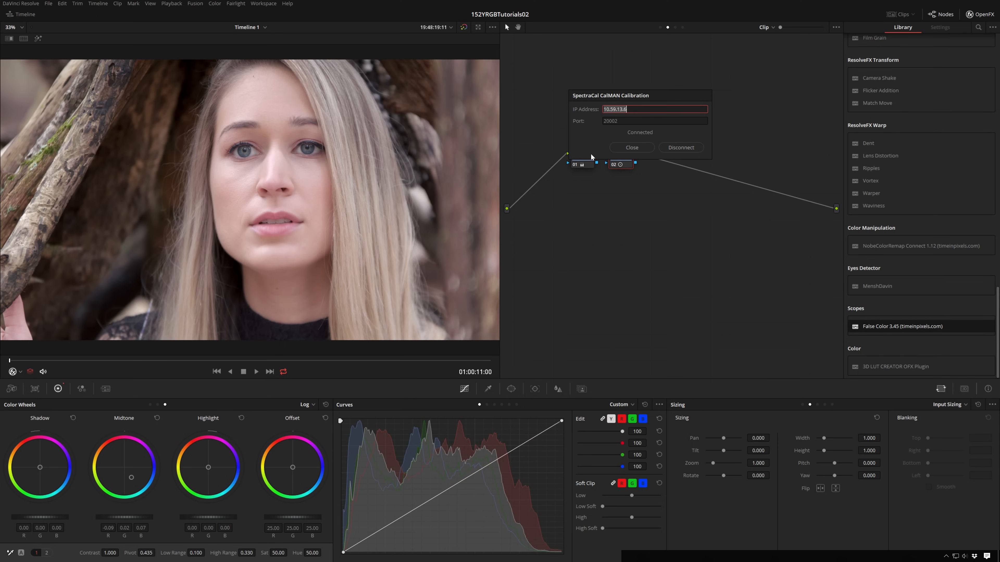
mouse_move(656, 185)
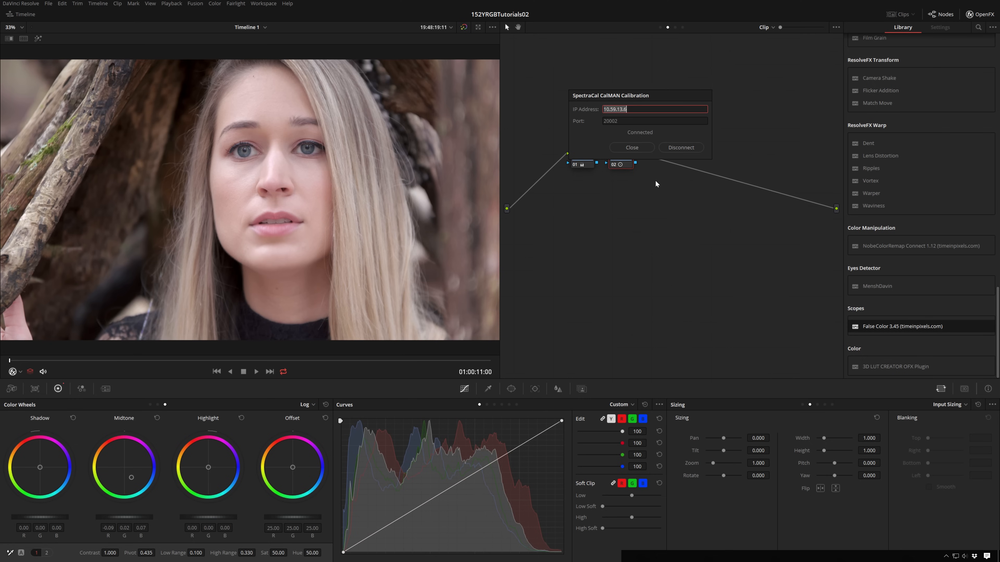